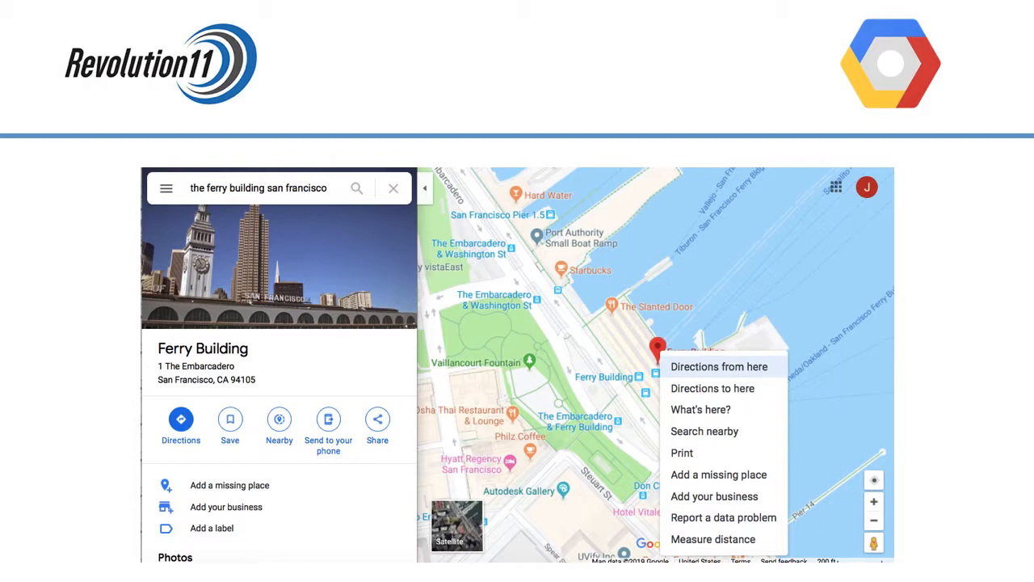
mouse_move(701, 409)
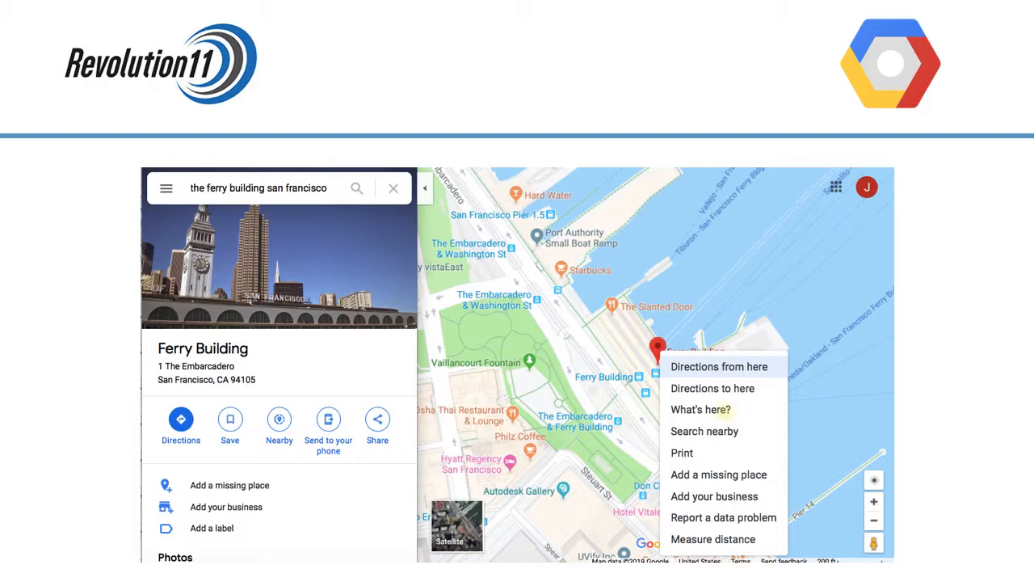
mouse_move(702, 410)
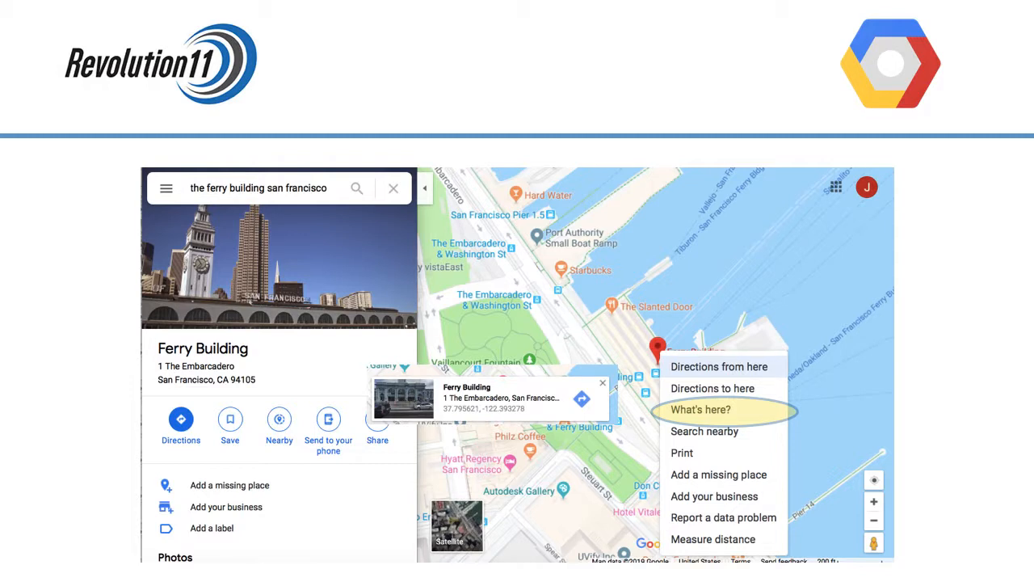
- Show the map coordinates of the Ferry Building spot in San Francisco via What's here?
click(700, 410)
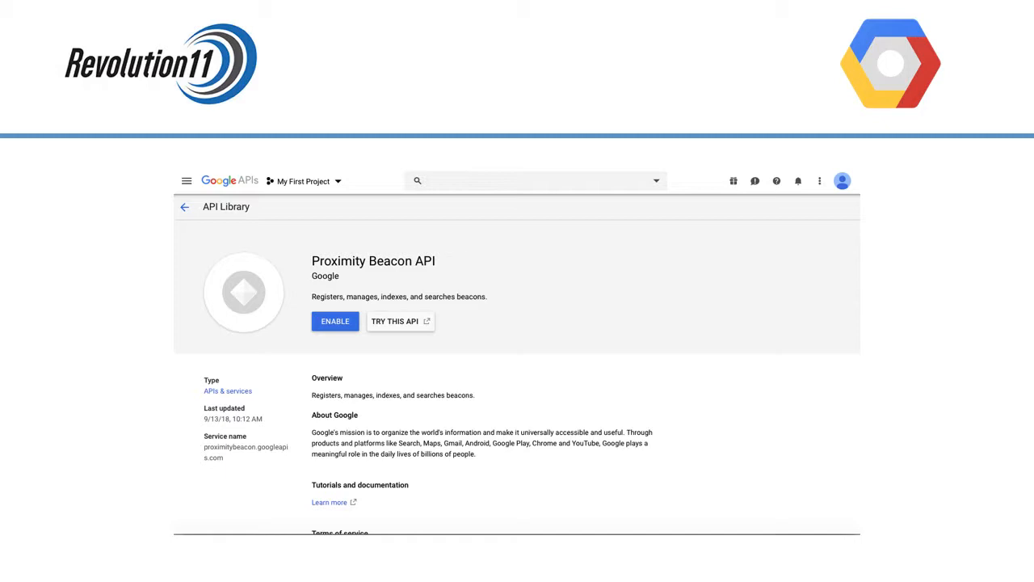
- Enable the Proximity Beacon API and go to its Credentials page
click(335, 320)
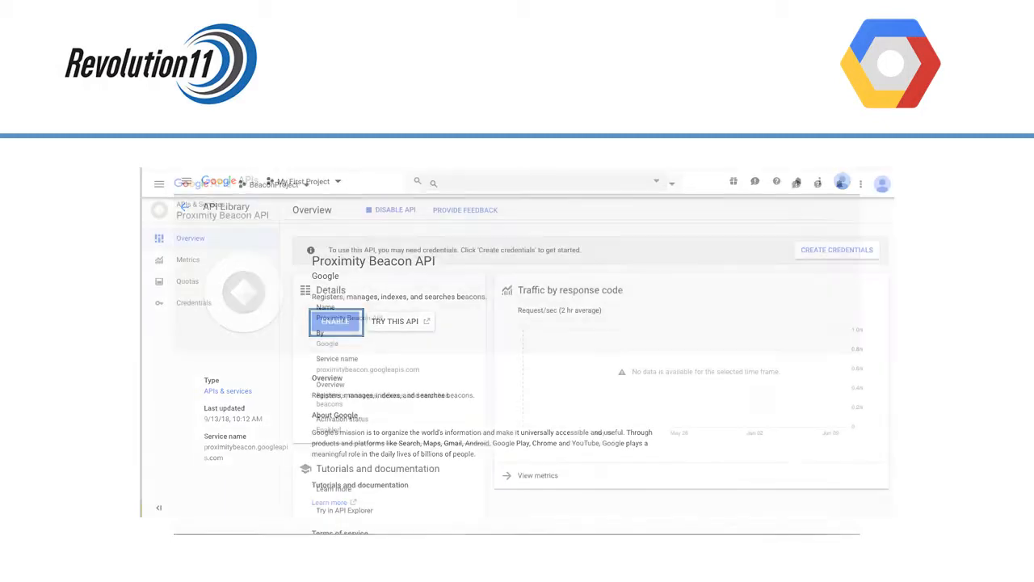
click(334, 319)
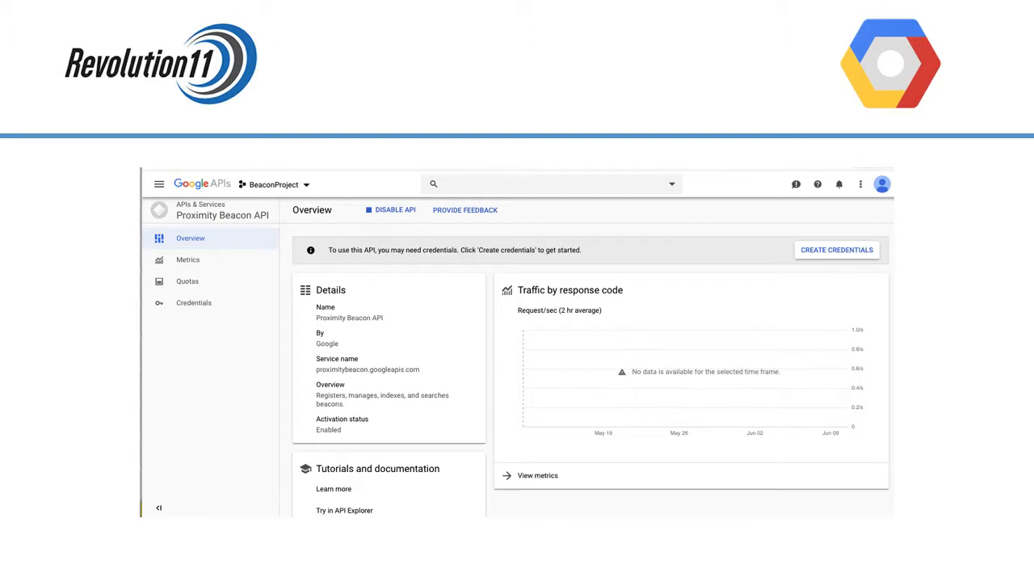
click(194, 303)
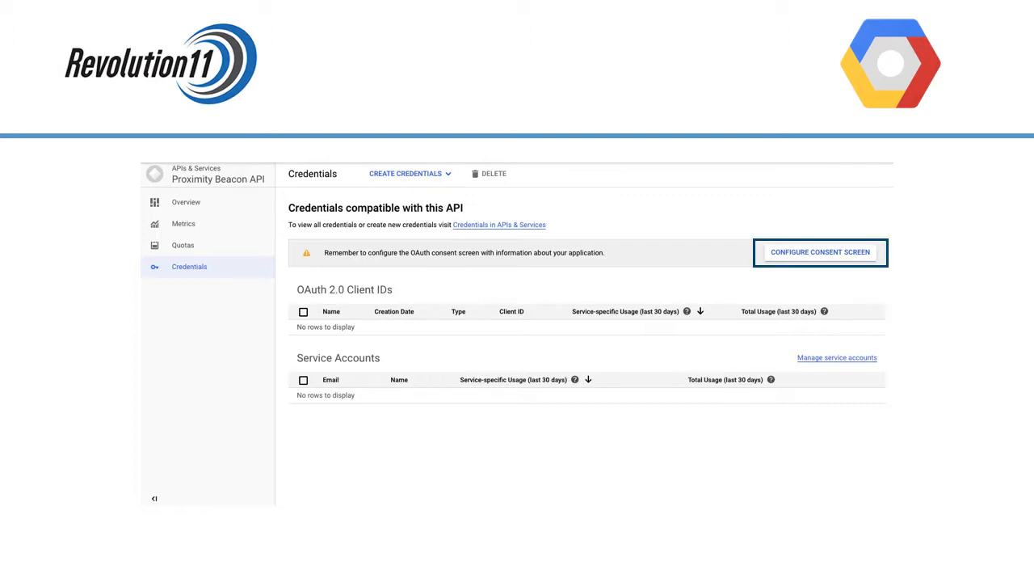
- Configure the OAuth consent screen with application name BeaconApp and its logo, then save it
click(819, 253)
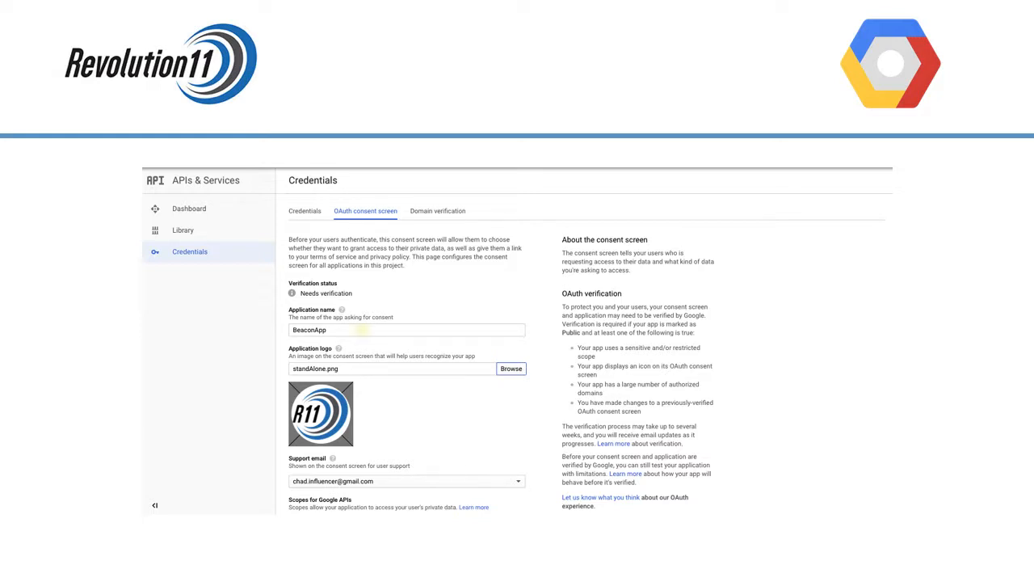
click(407, 329)
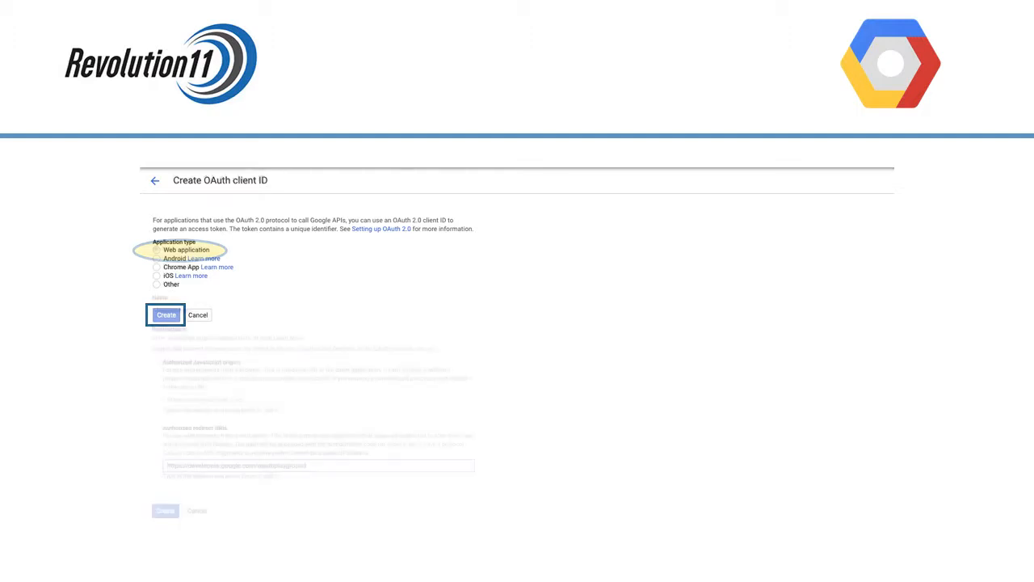
click(155, 248)
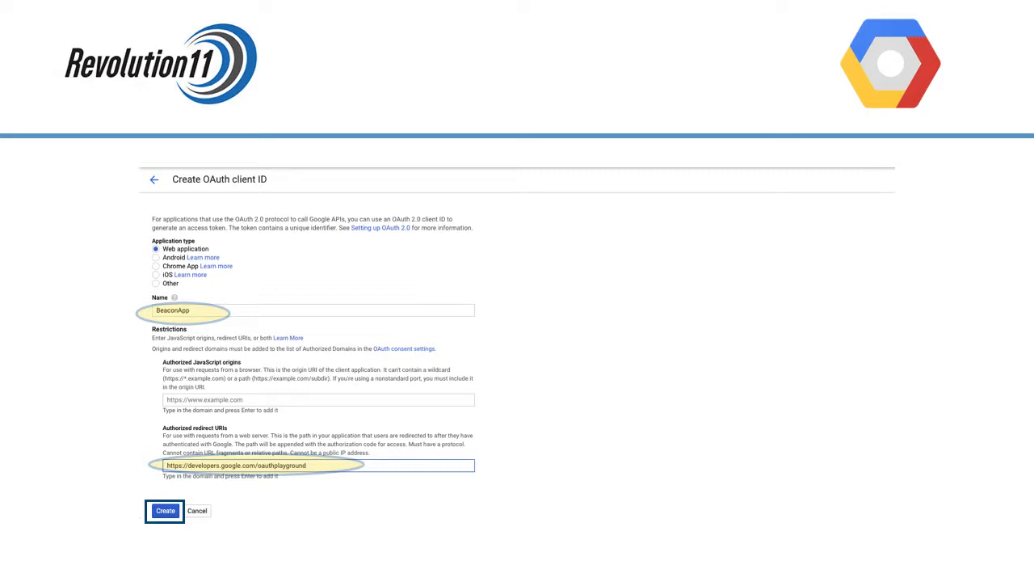
click(165, 510)
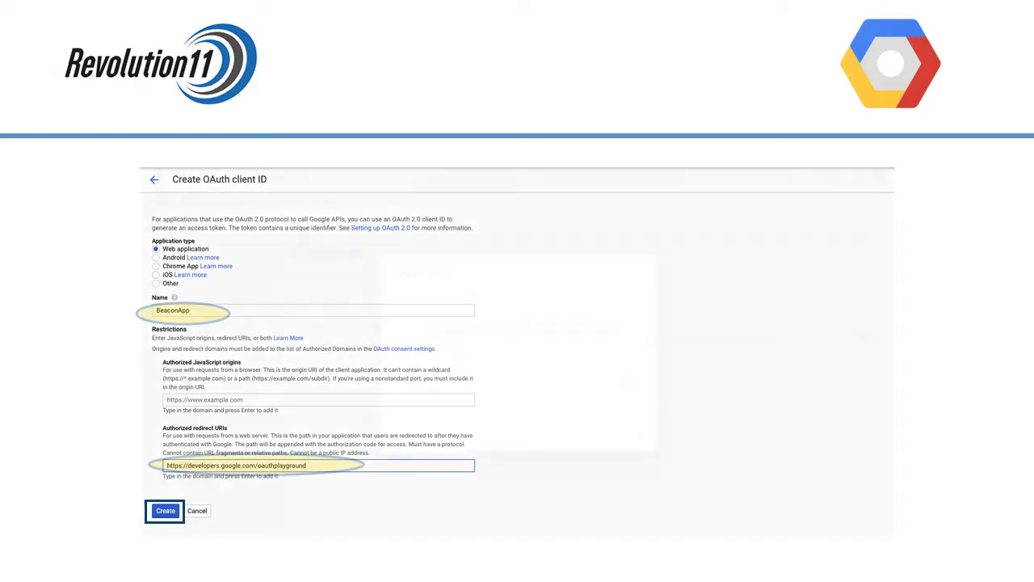
click(164, 511)
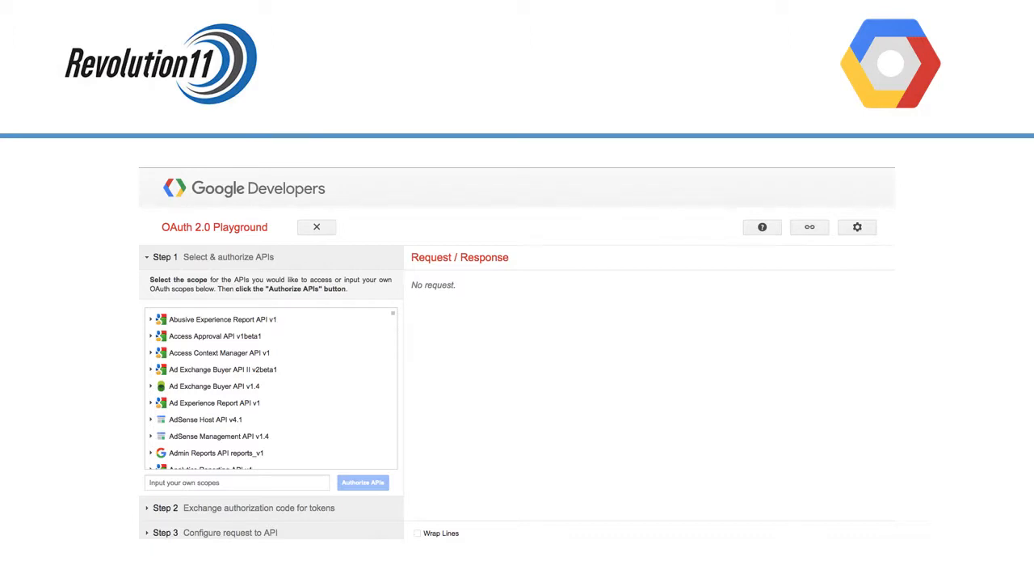
- Set the Playground to client-side flow using your own OAuth client ID, then authorize APIs
click(857, 226)
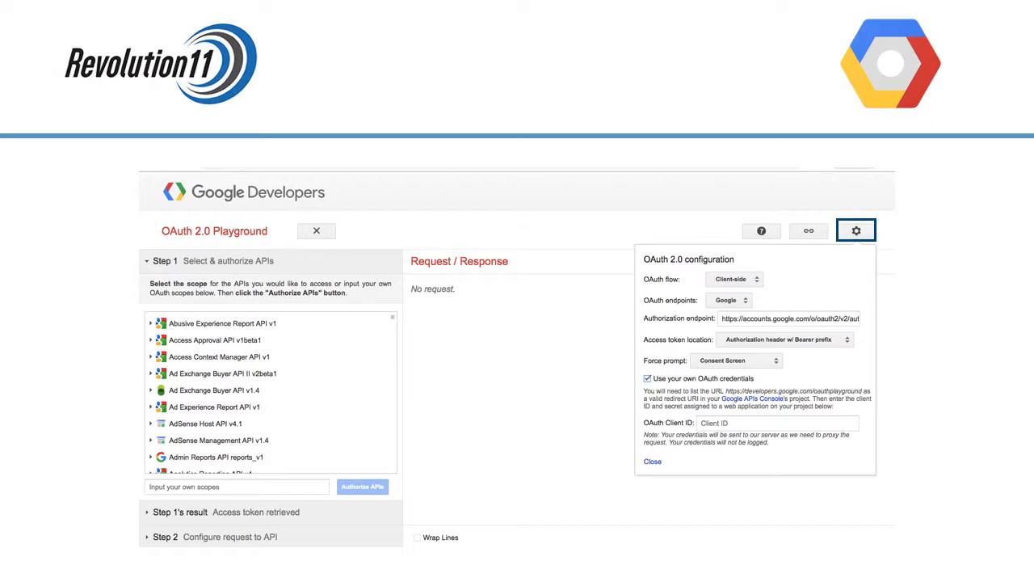
click(732, 278)
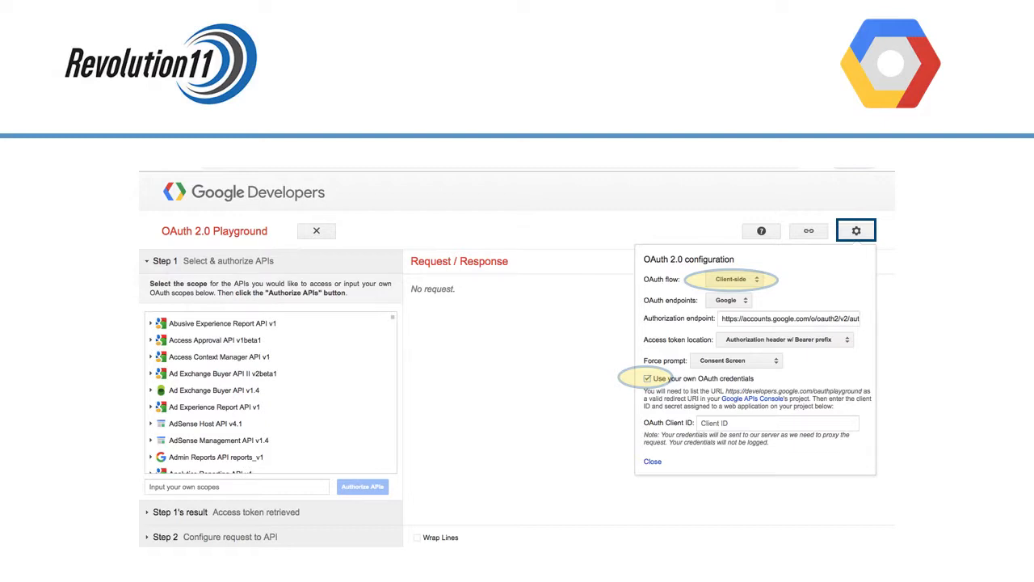
click(779, 424)
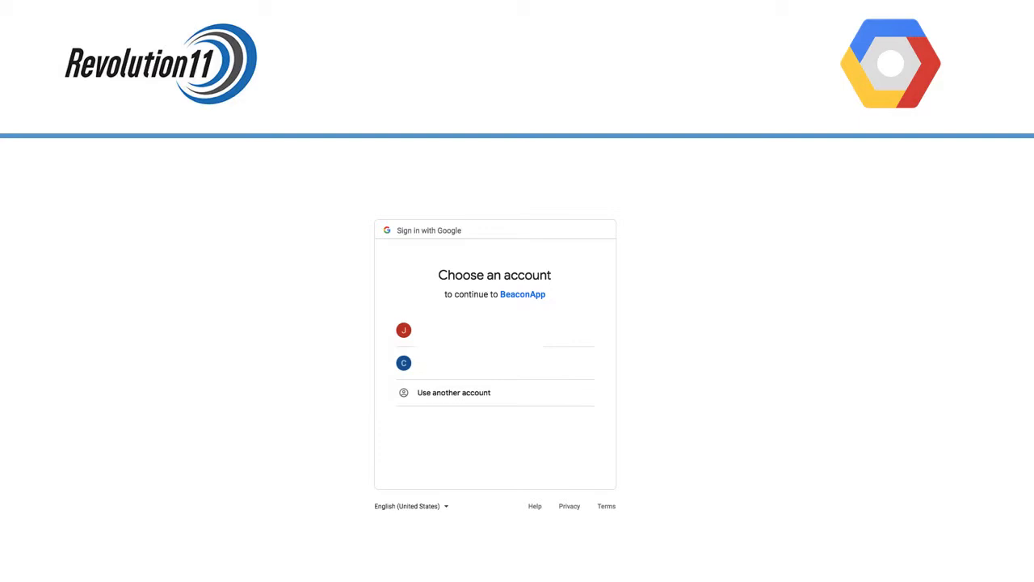
- Sign in with your Google account and allow BeaconApp to view and modify your beacons
click(404, 362)
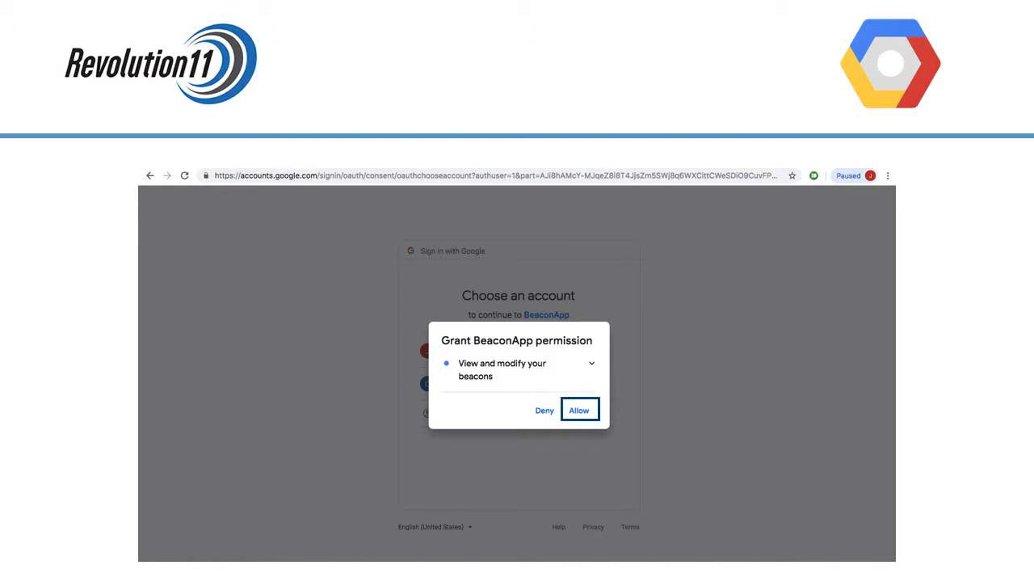
click(578, 410)
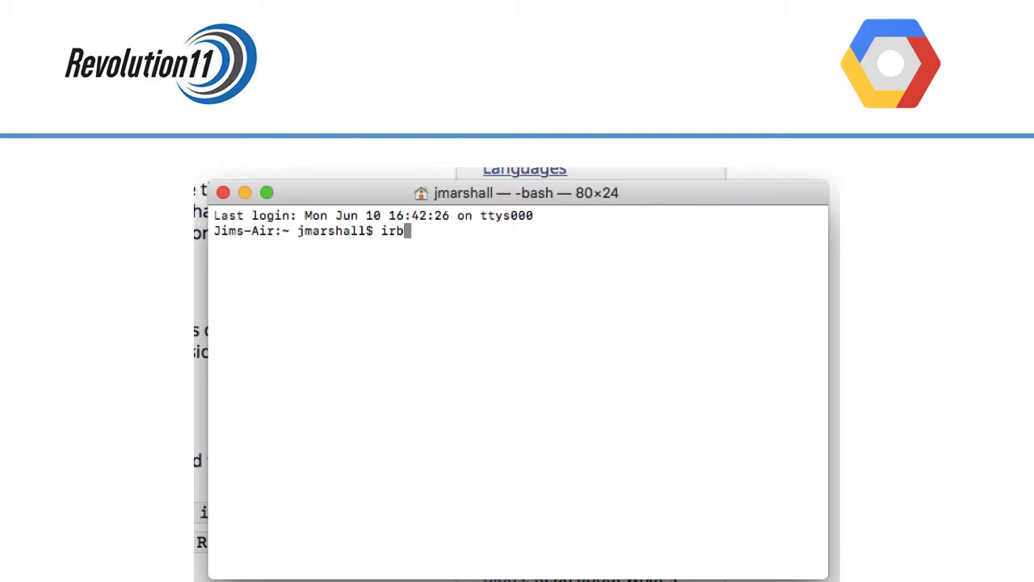
- Start an irb session in Terminal before setting up the POST to beacons:register
double_click(391, 230)
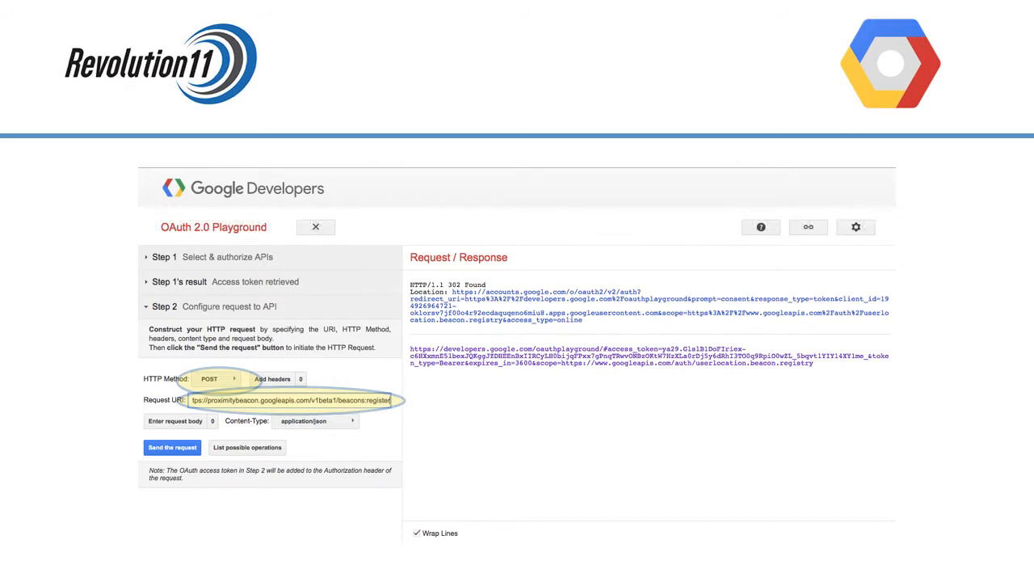
- Enter the beacons:register request body and send it to the Proximity Beacon API
click(175, 420)
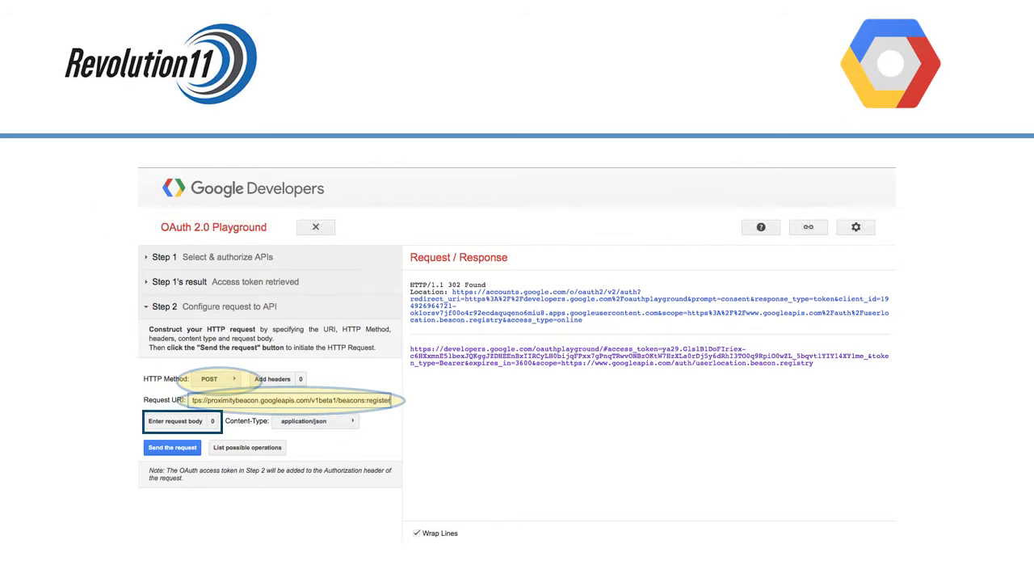
click(175, 420)
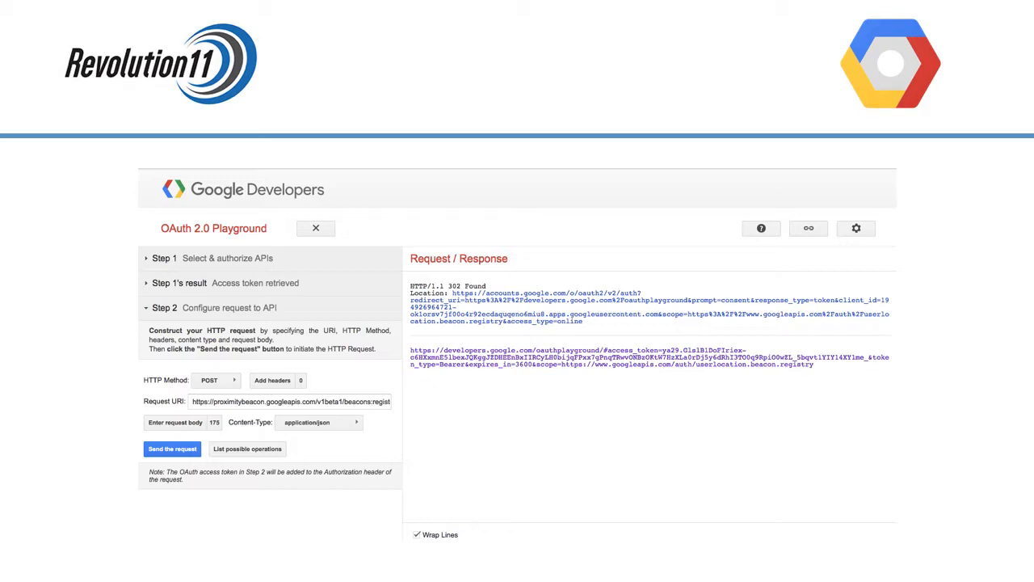
click(172, 450)
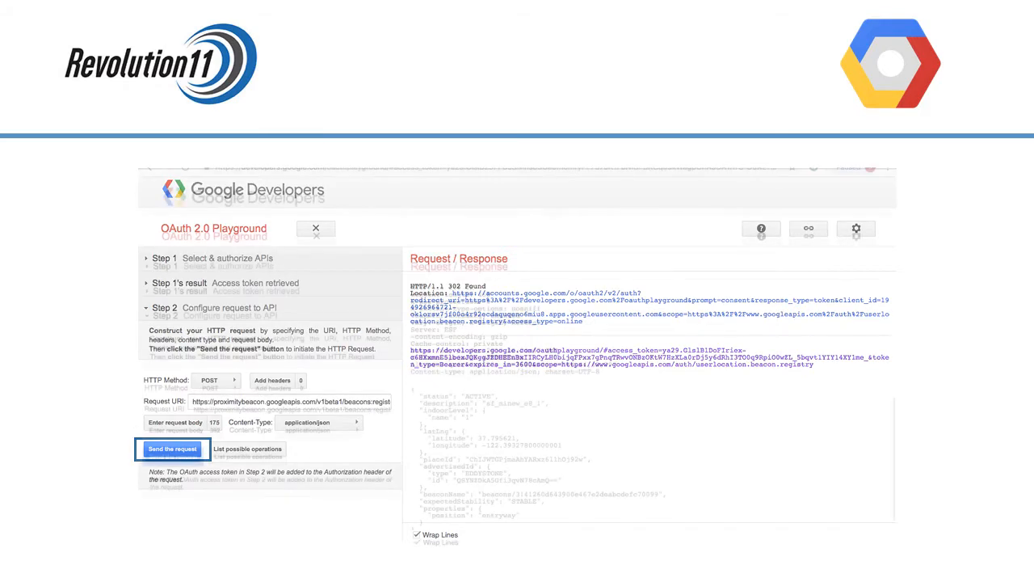
click(172, 455)
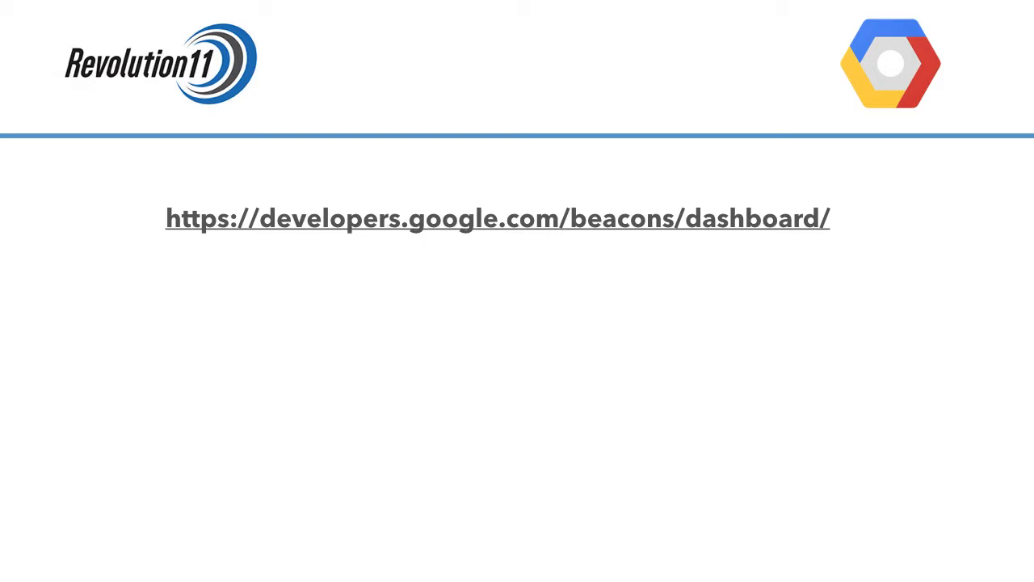
- Start the Beacon Dashboard and allow it to view projects and modify beacons
click(498, 218)
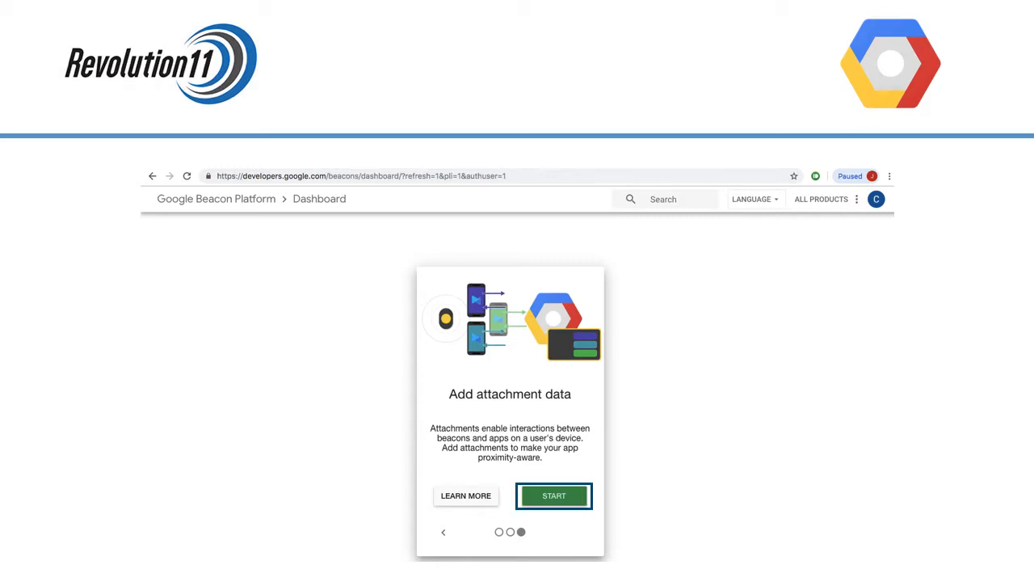
click(553, 495)
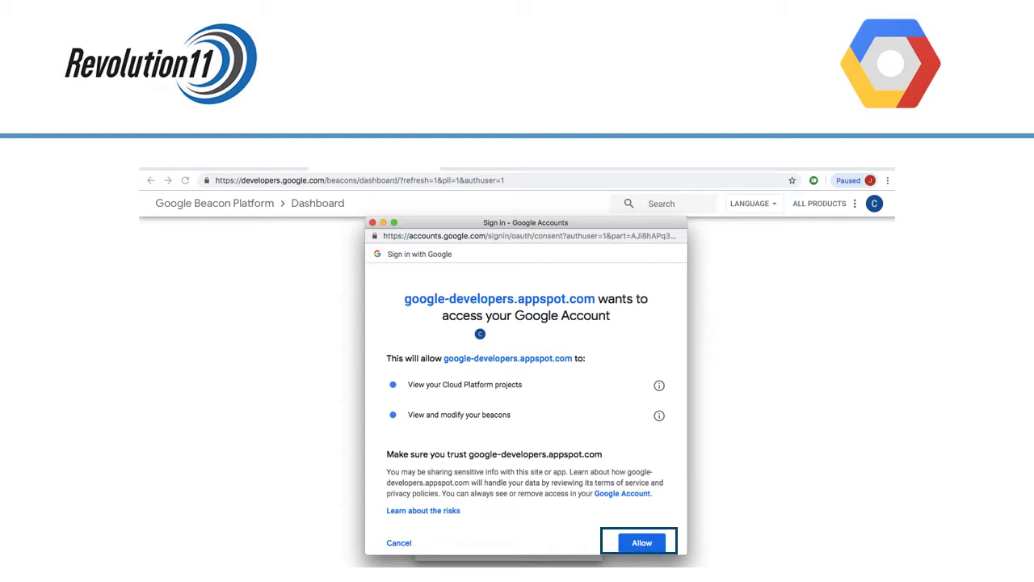
click(640, 543)
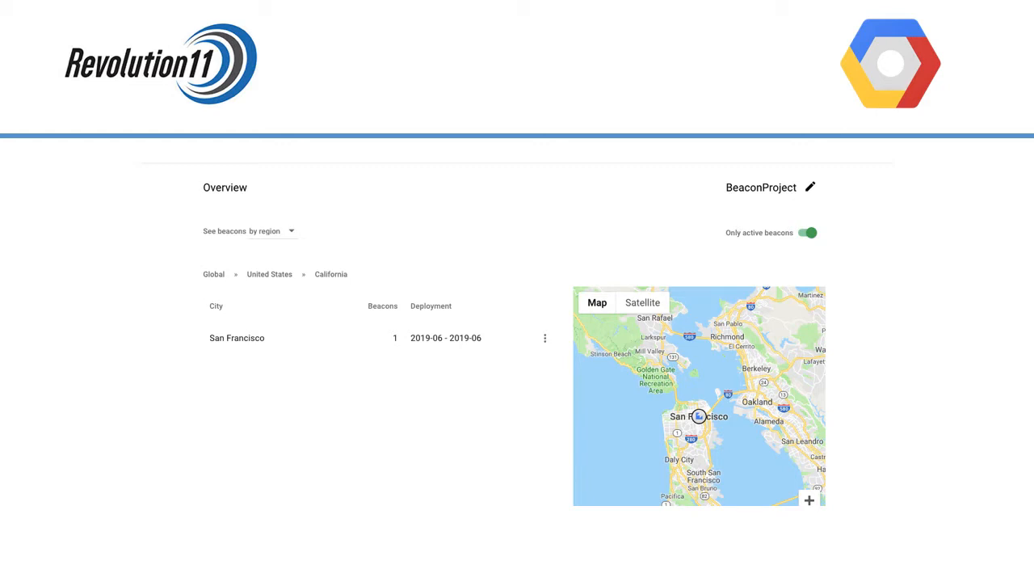
- Show the E8-Beacon-Project beacon list with Cabin, Greenhouse and Storage Shed
click(236, 338)
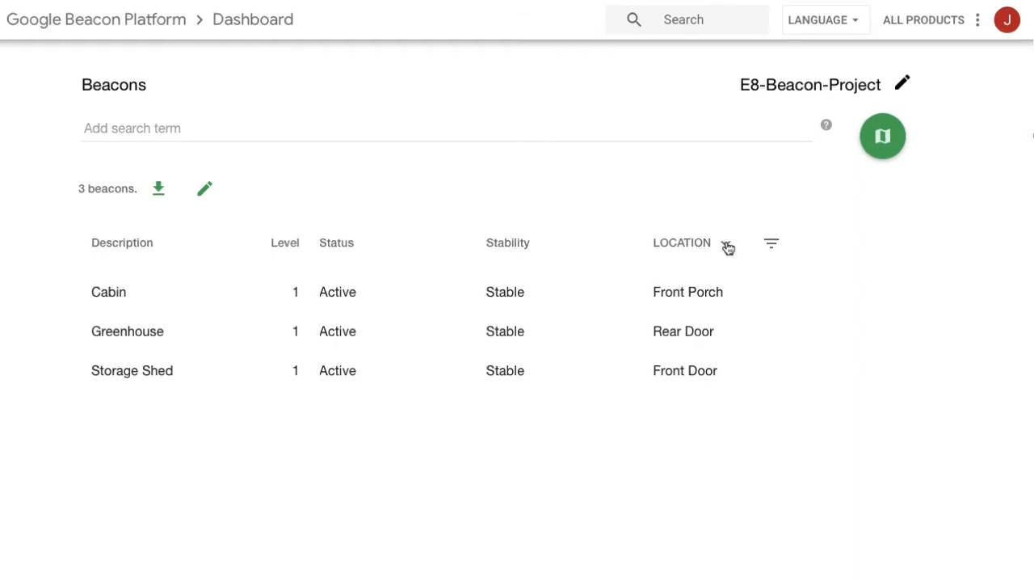
- Switch the property column to ENDPOINT, then back to LOCATION to compare the beacons
click(682, 243)
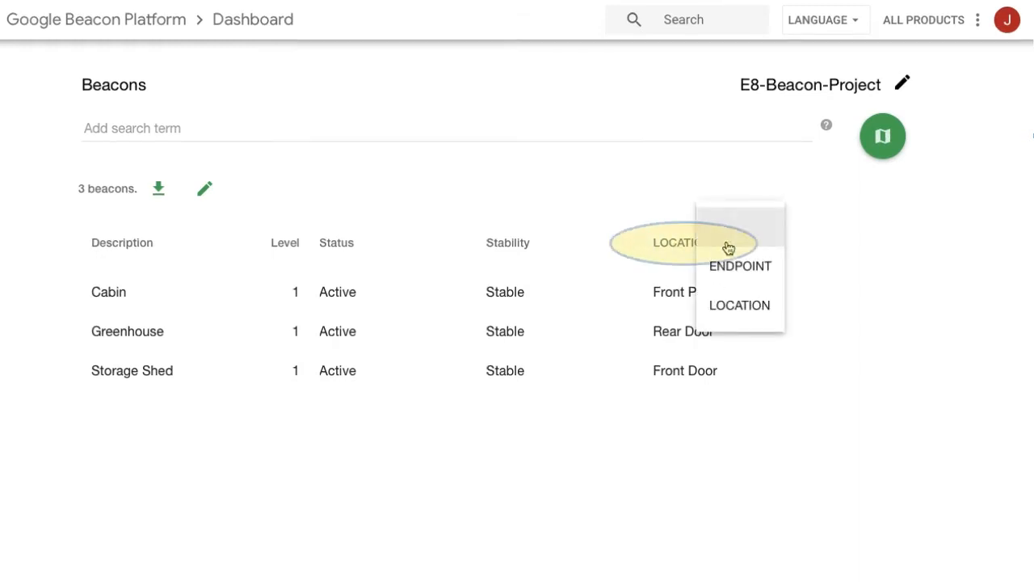
click(740, 265)
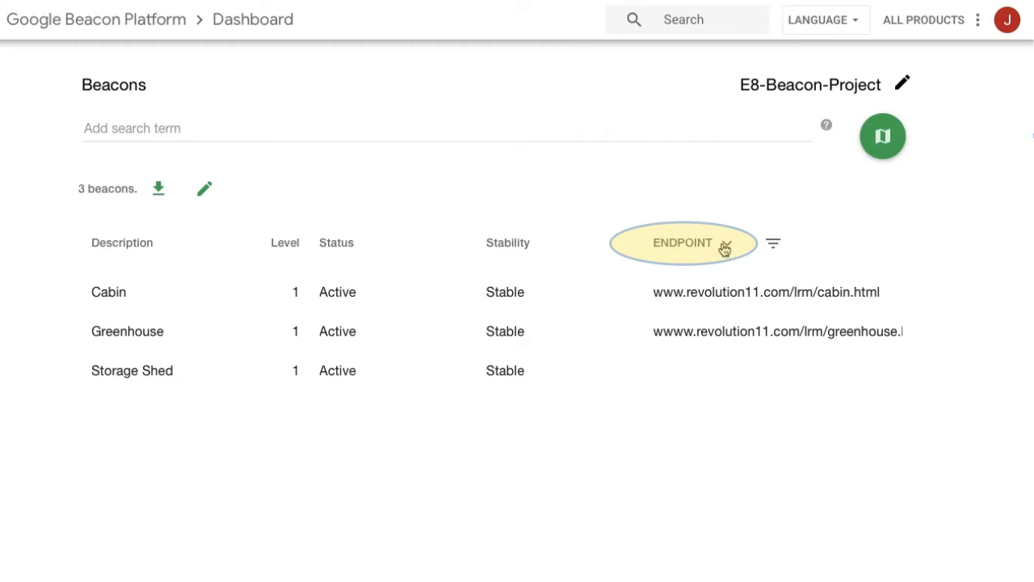
click(682, 243)
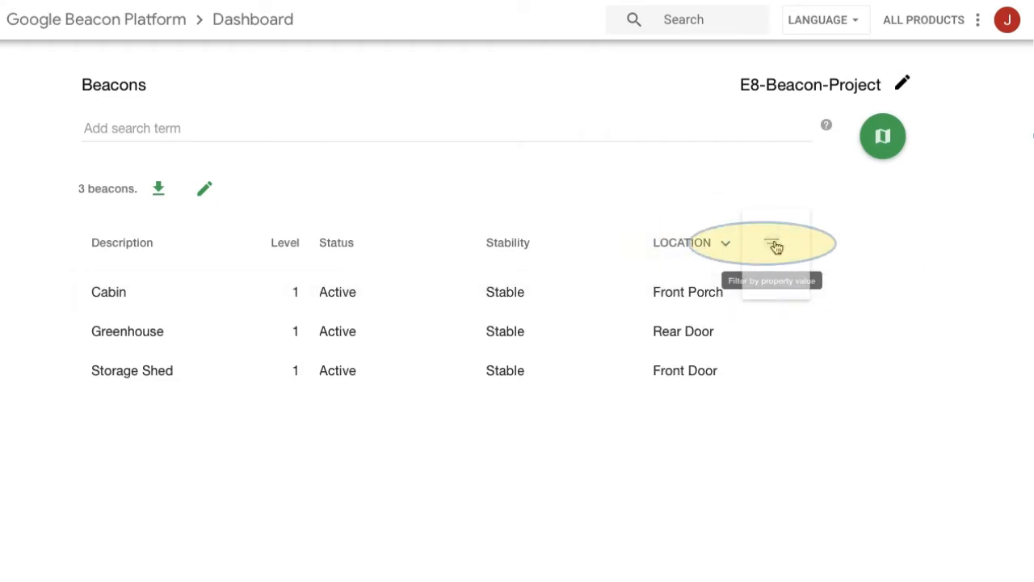
- Filter to beacons at the Rear Door, then reopen the E8-Beacon-Project beacon list
click(774, 244)
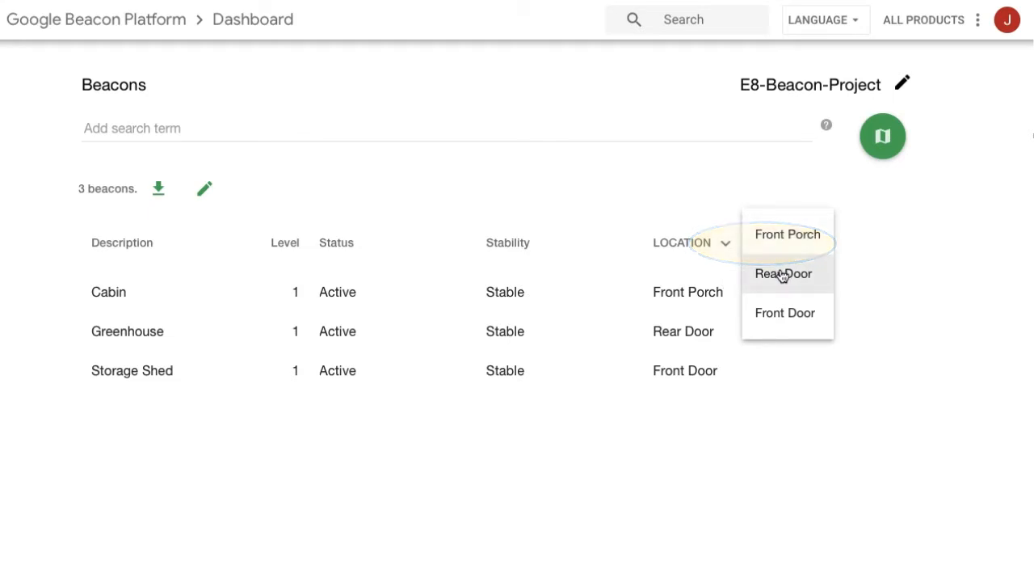
click(782, 273)
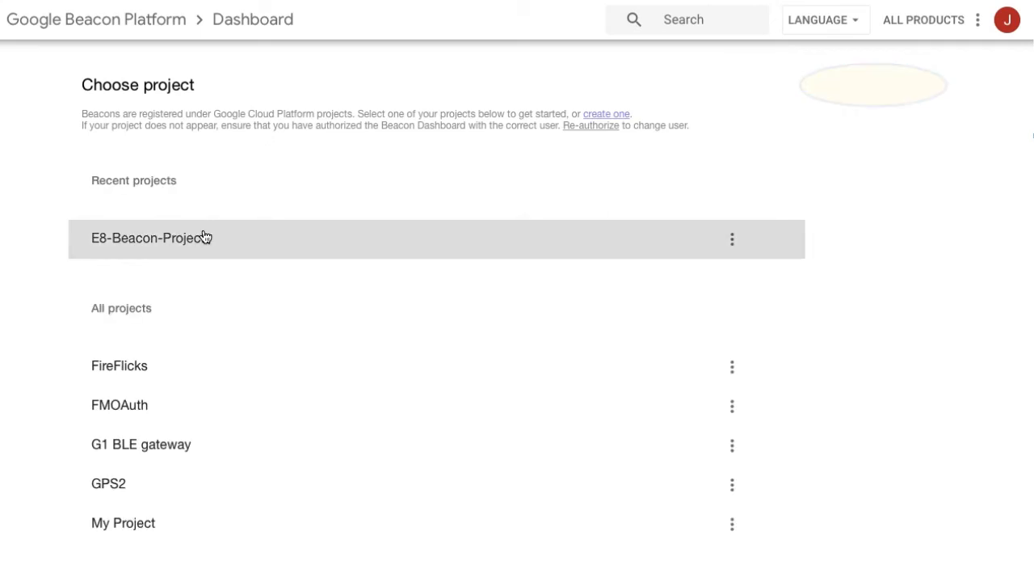
click(152, 237)
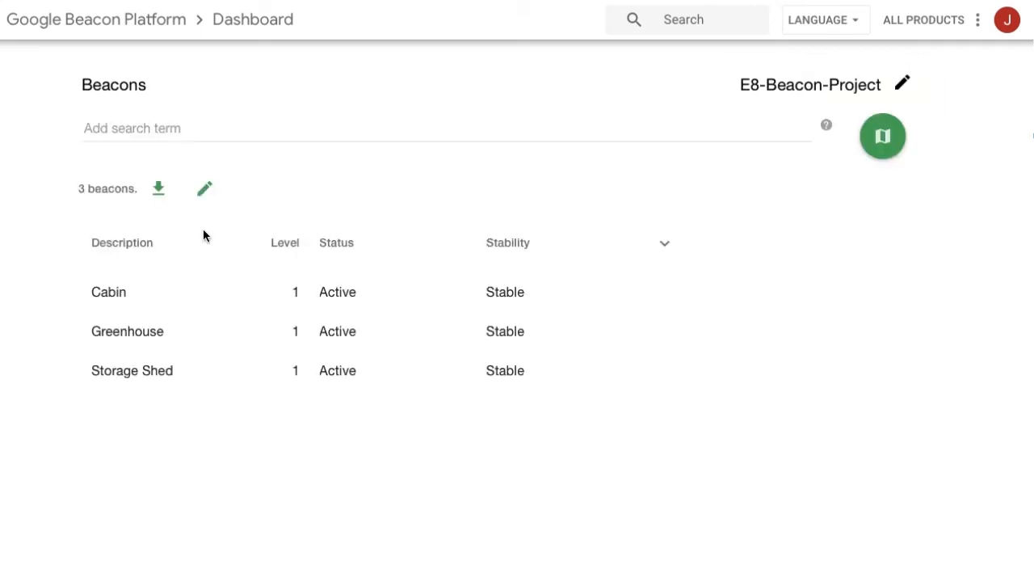
mouse_move(204, 188)
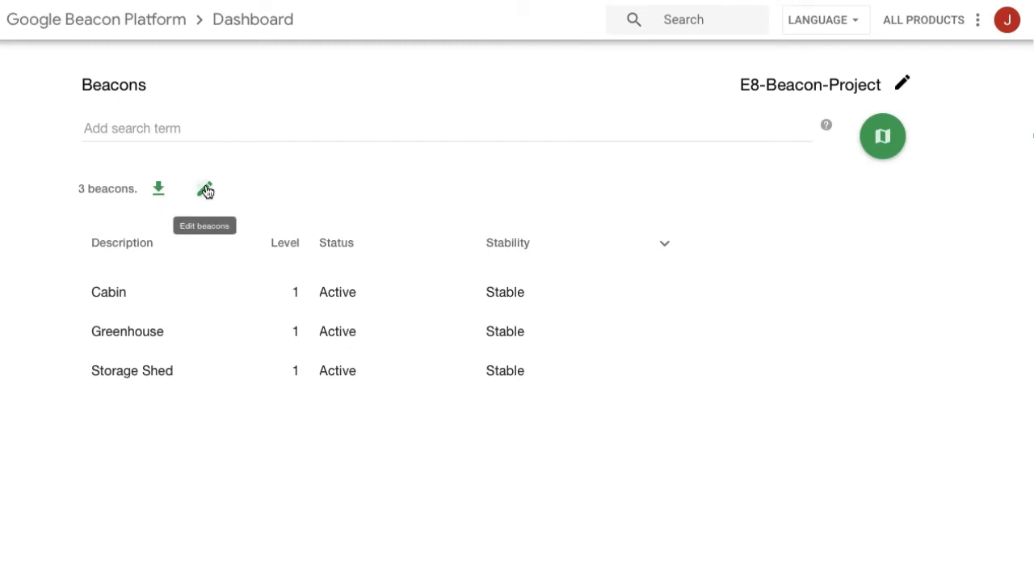
- Bulk-edit all three beacons, adding a property named 'Your Key Here' and starting its value
click(205, 189)
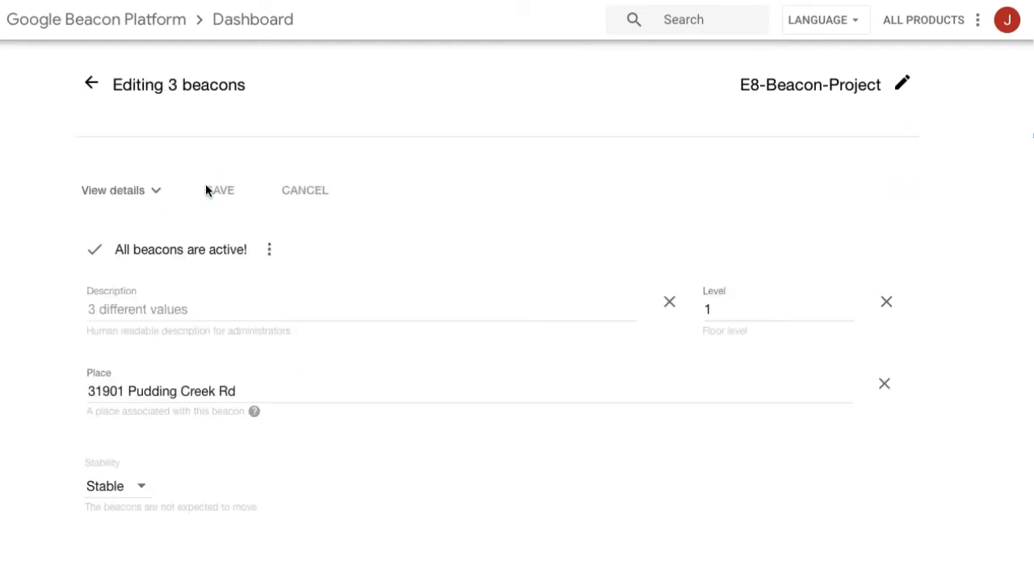
scroll(down, 3)
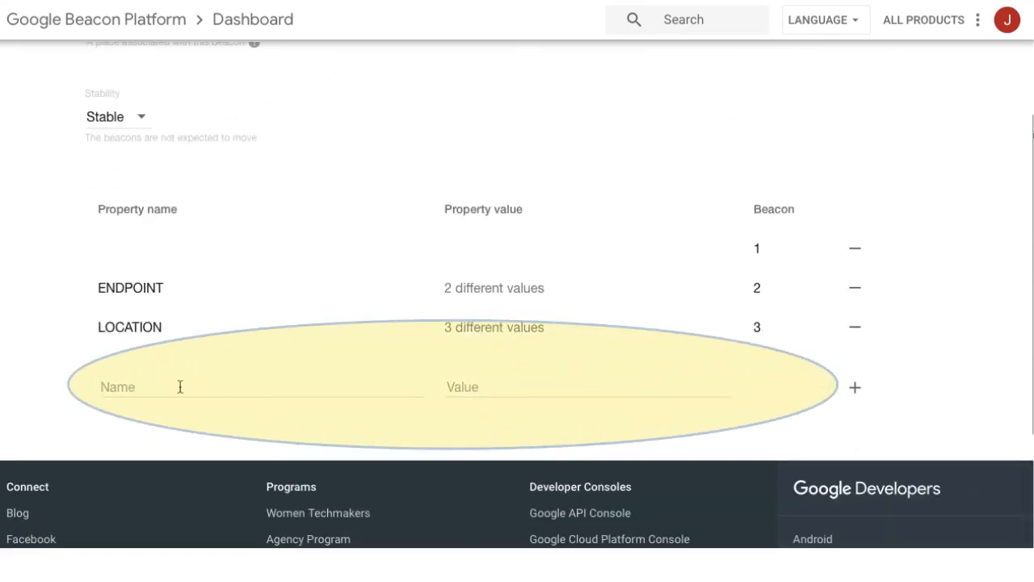
click(179, 386)
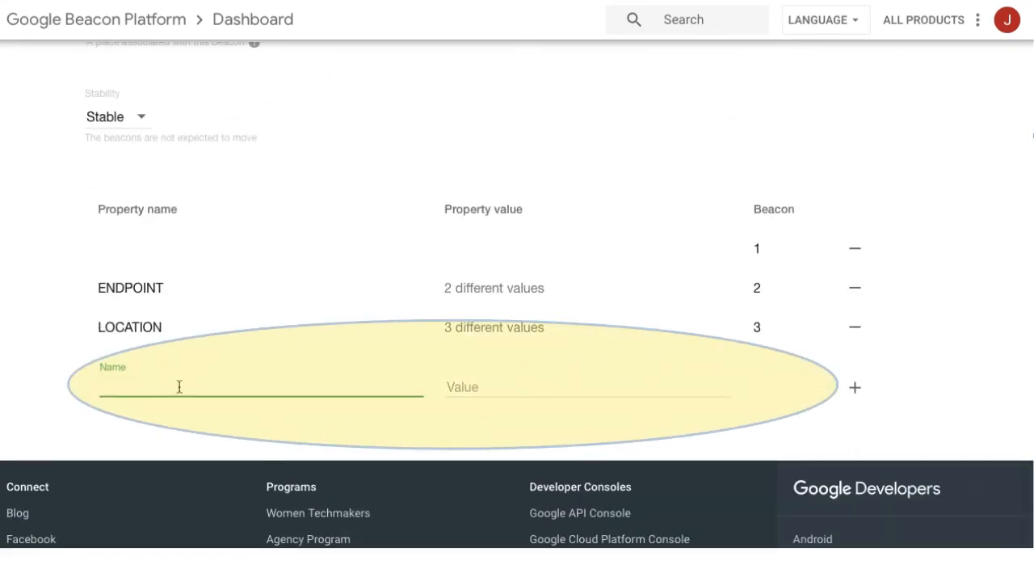
text(Your)
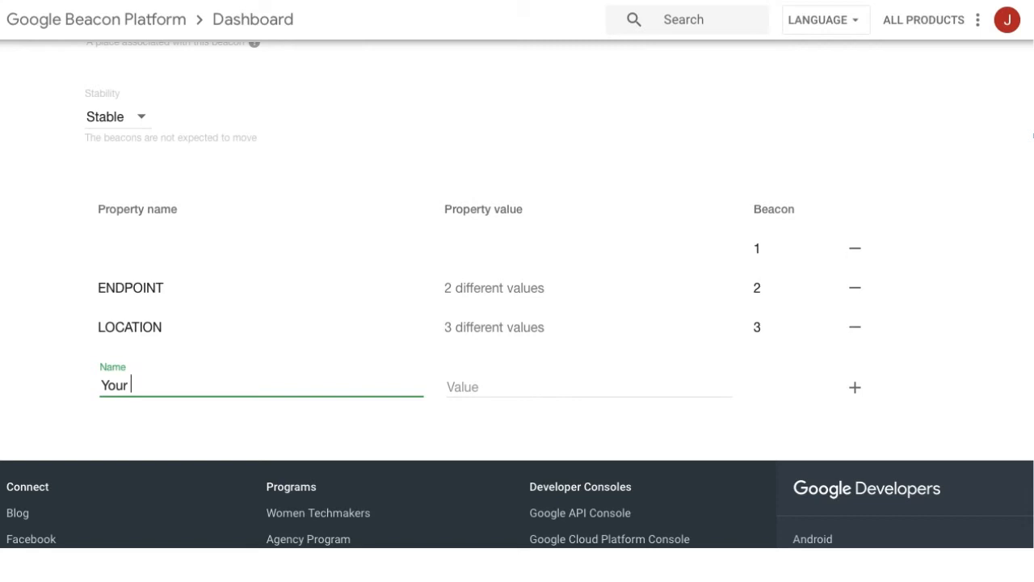
text(Key)
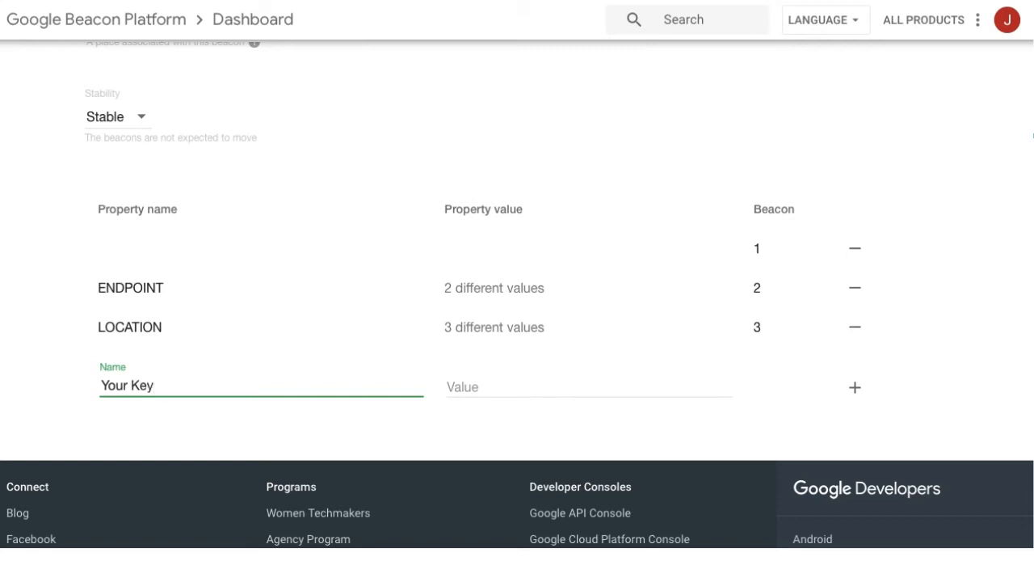
text(Here)
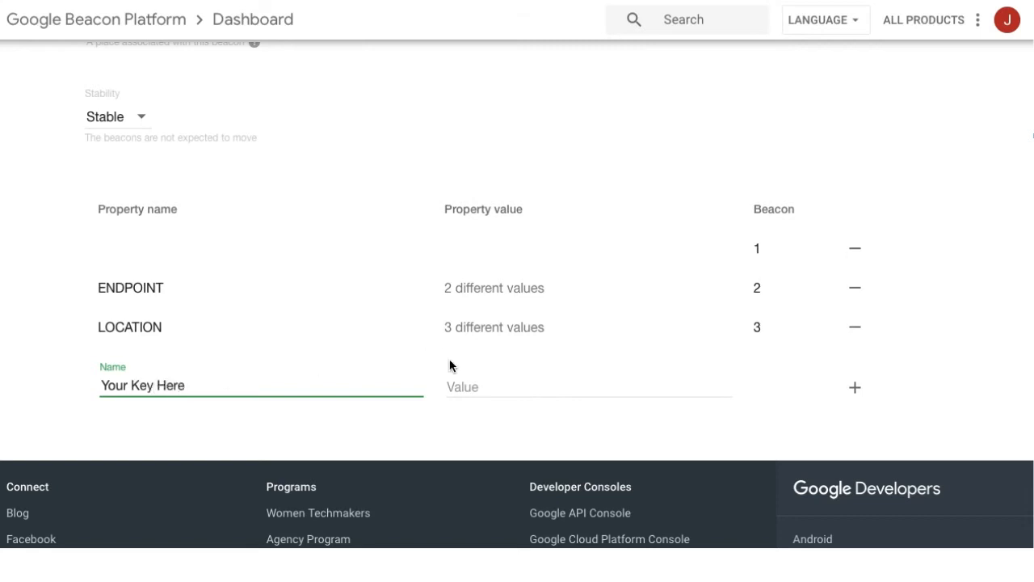
text(You)
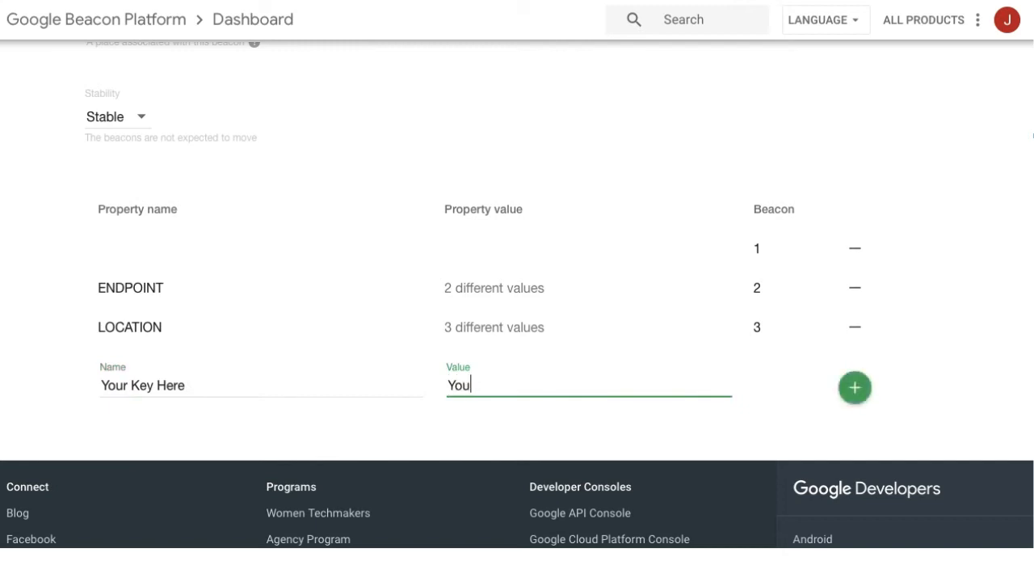